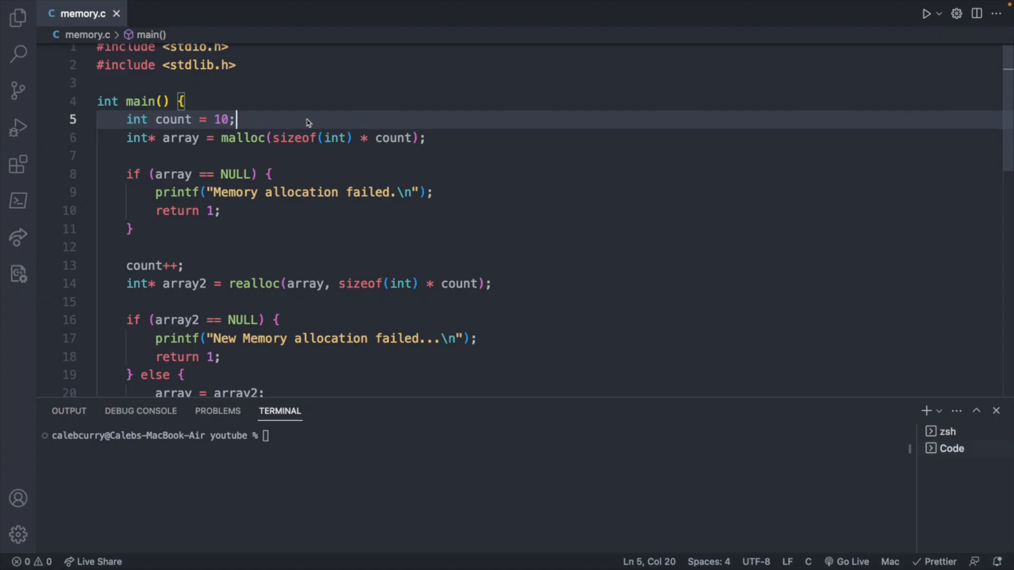
- Rename the variable to size, add int count = 0, and allocate the array with malloc by size
{"action": "key", "text": "Backspace"}
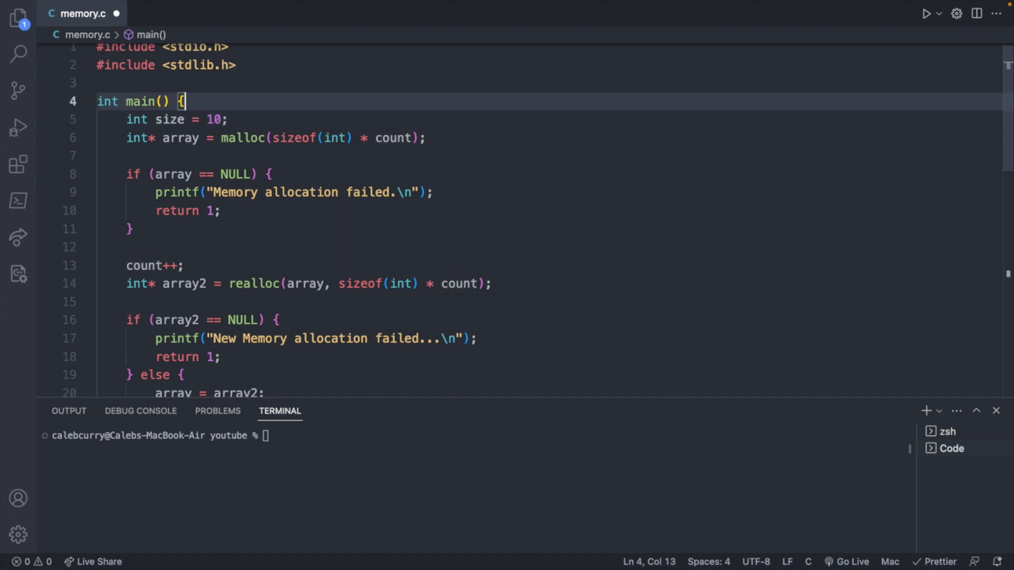
{"action": "type", "text": "int"}
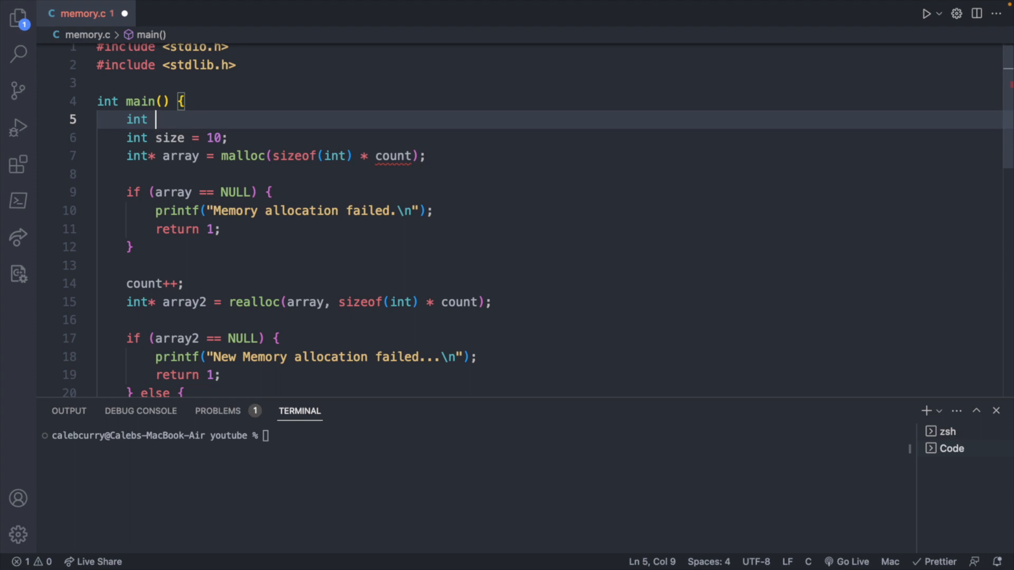
{"action": "type", "text": "count"}
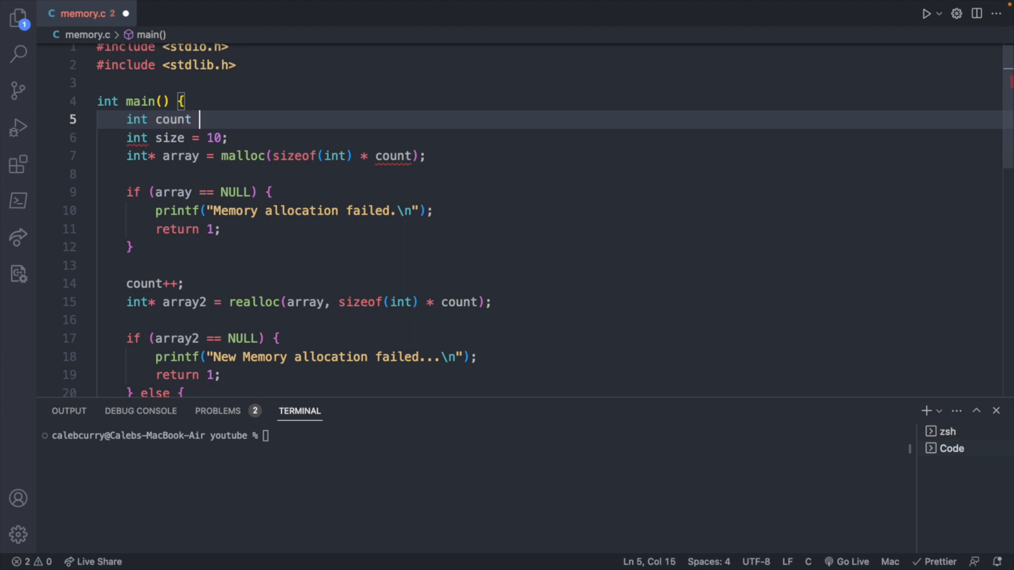
{"action": "type", "text": "= 0;"}
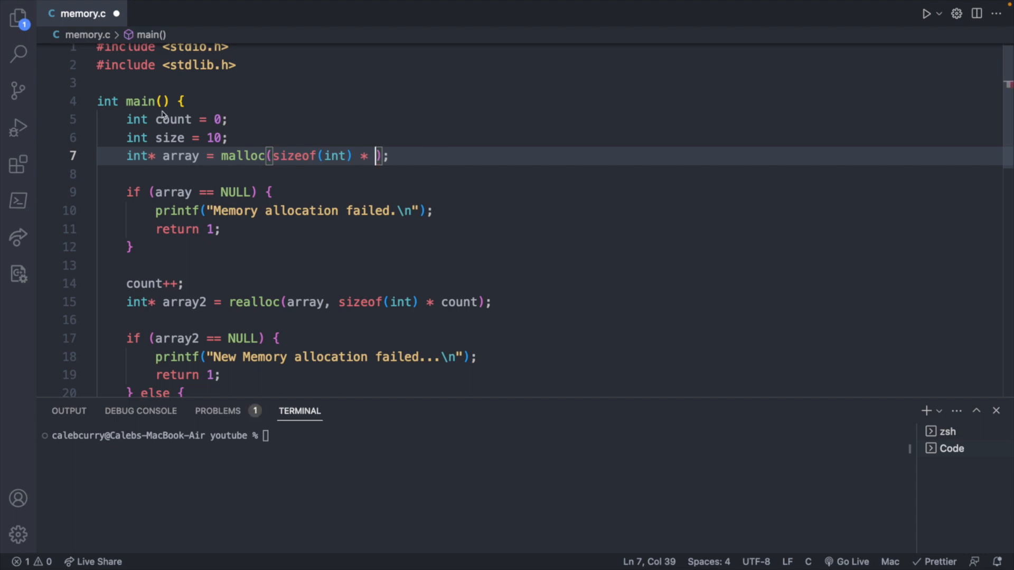
{"action": "type", "text": "size"}
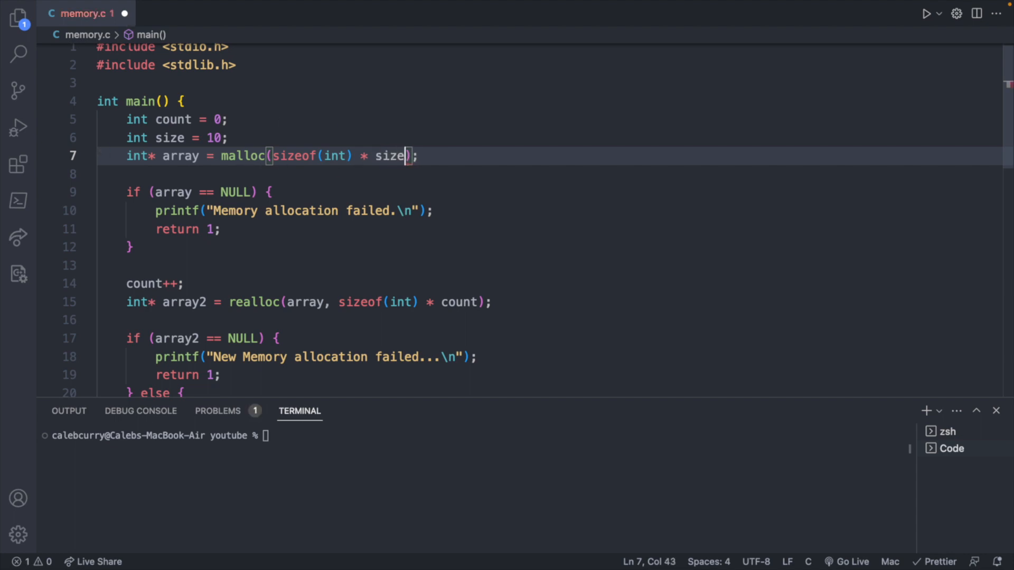
- Replace the count increment with size *= 2 so size doubles before the realloc
{"action": "double_click", "coordinate": [148, 283]}
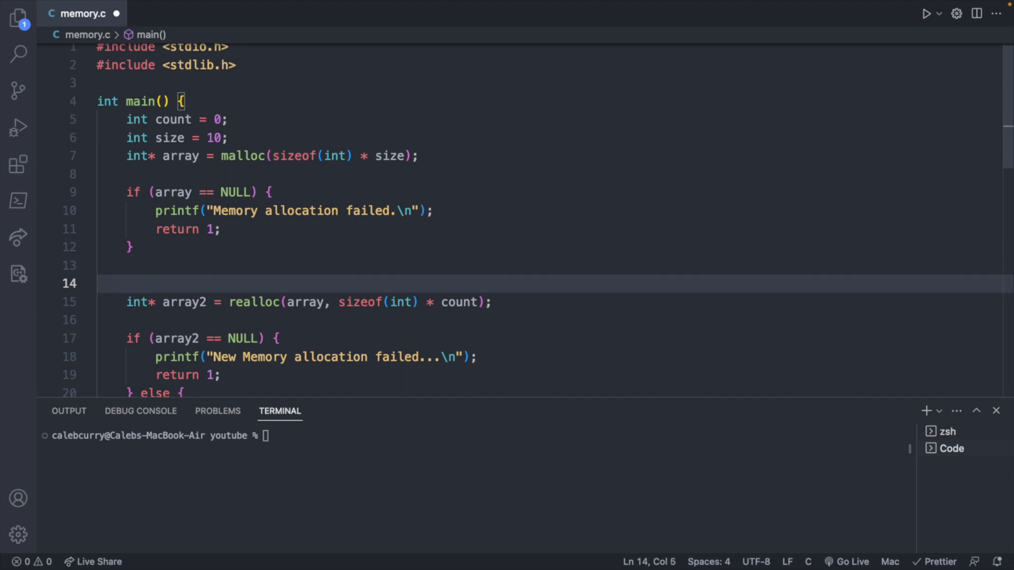
{"action": "type", "text": "size"}
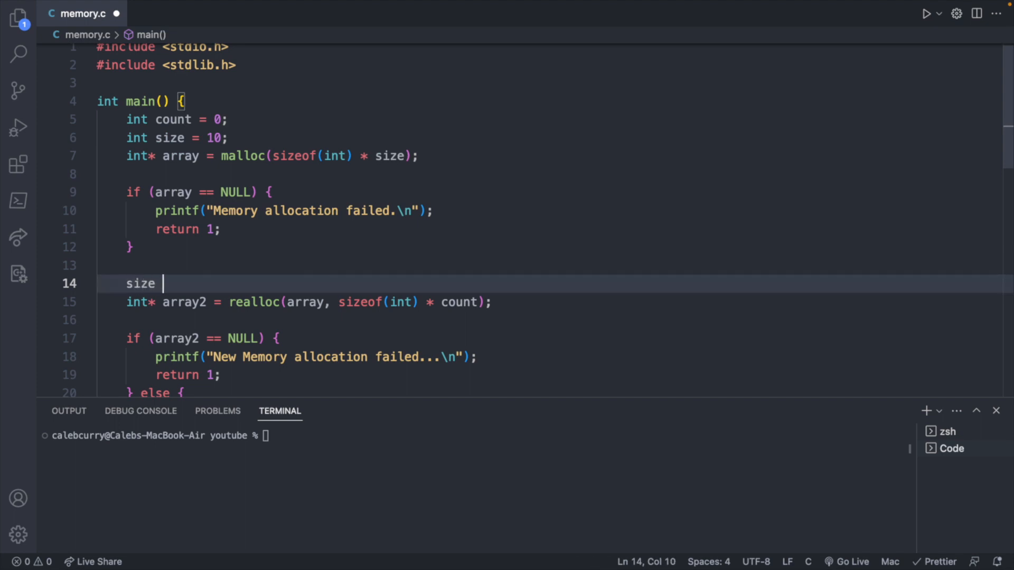
{"action": "type", "text": "*= 2;"}
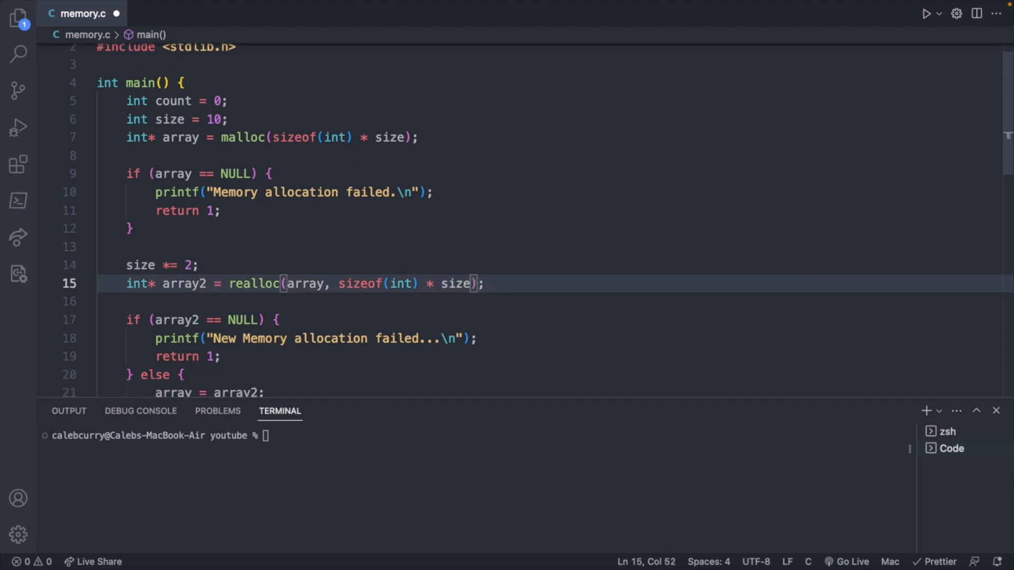
- Add count++ in the fill loop, bound it by size, and bound the print loop by count
{"action": "scroll", "scroll_direction": "down", "scroll_amount": 3}
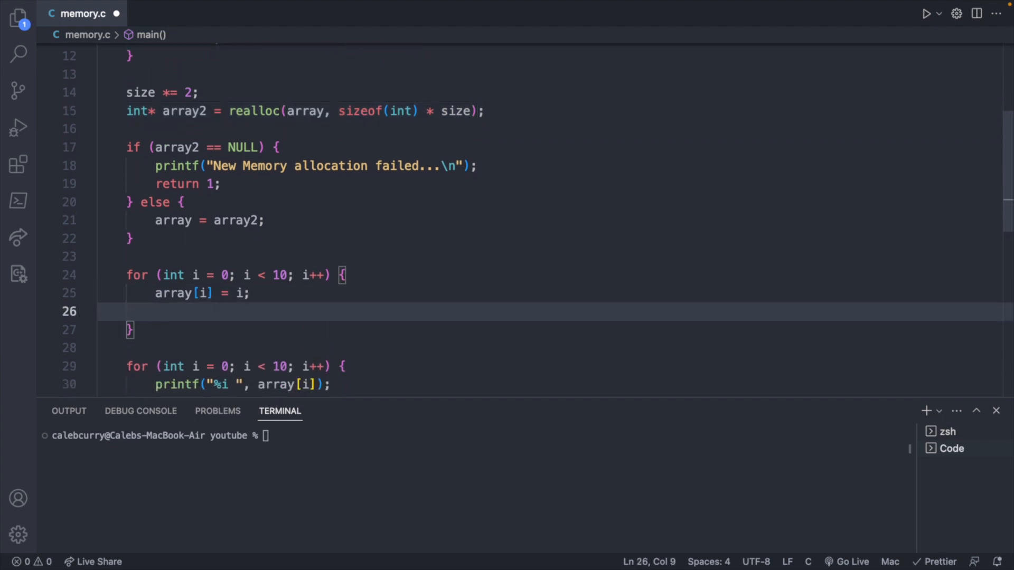
{"action": "type", "text": "count++;;"}
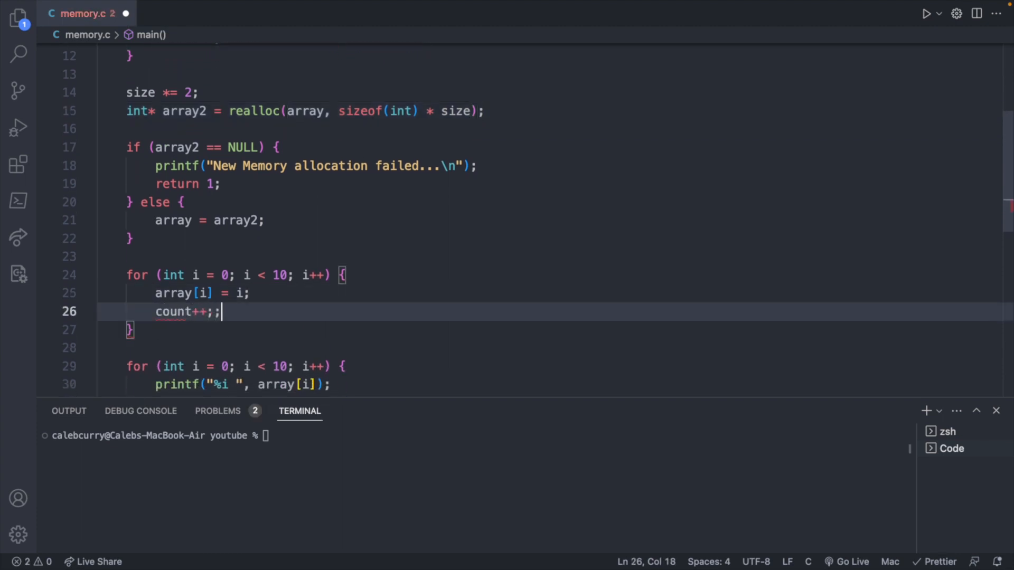
{"action": "key", "text": "Backspace"}
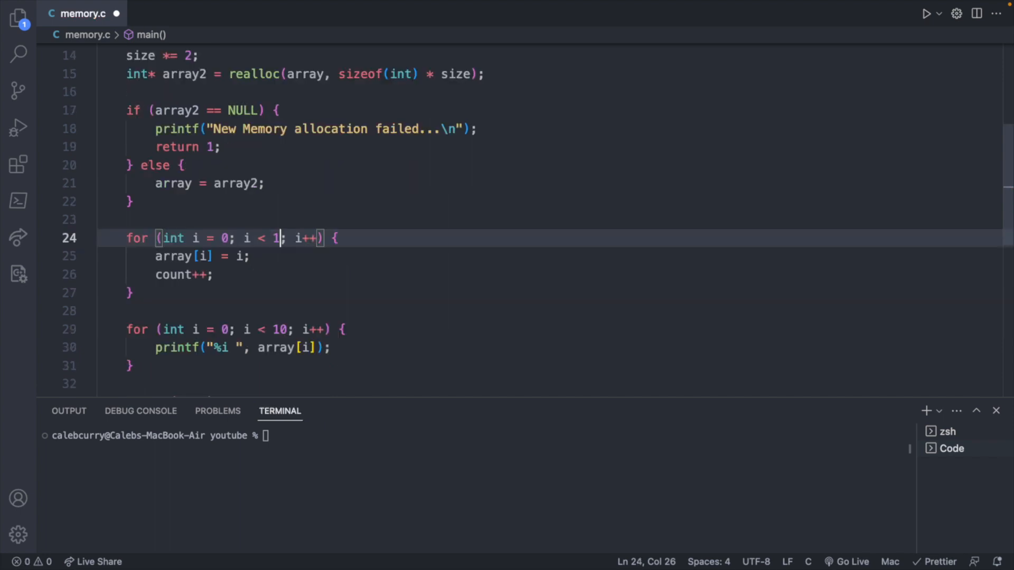
{"action": "type", "text": "size"}
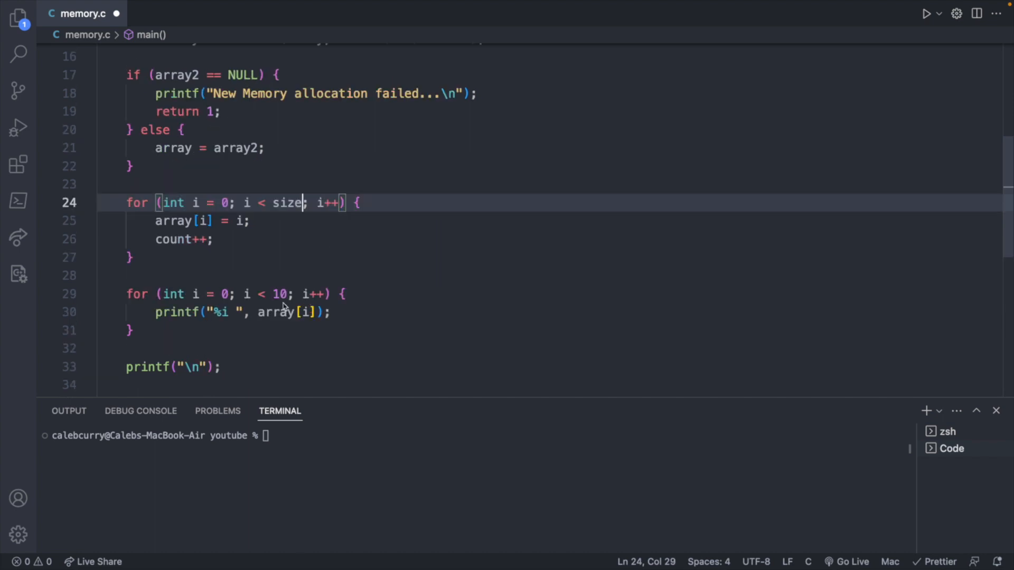
{"action": "type", "text": "count"}
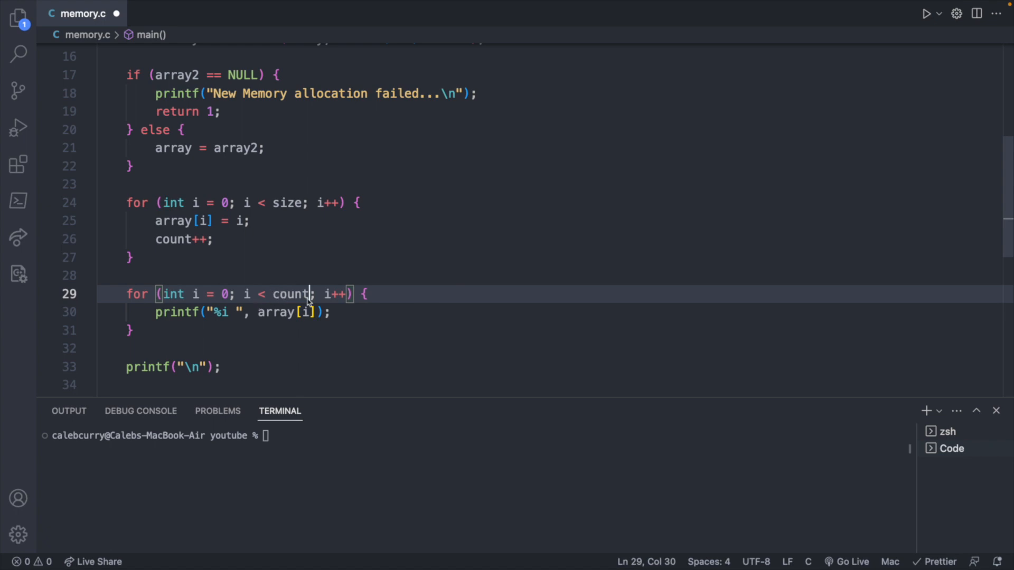
{"action": "mouse_move", "coordinate": [370, 331]}
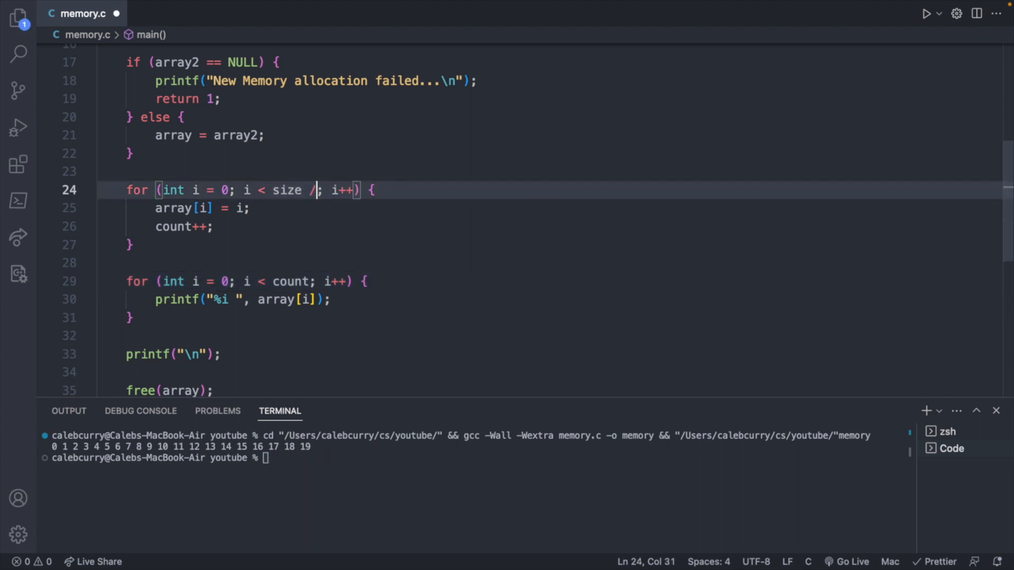
- Limit the fill loop to i < size / 2 and start a new printf after the print loop
{"action": "type", "text": "2"}
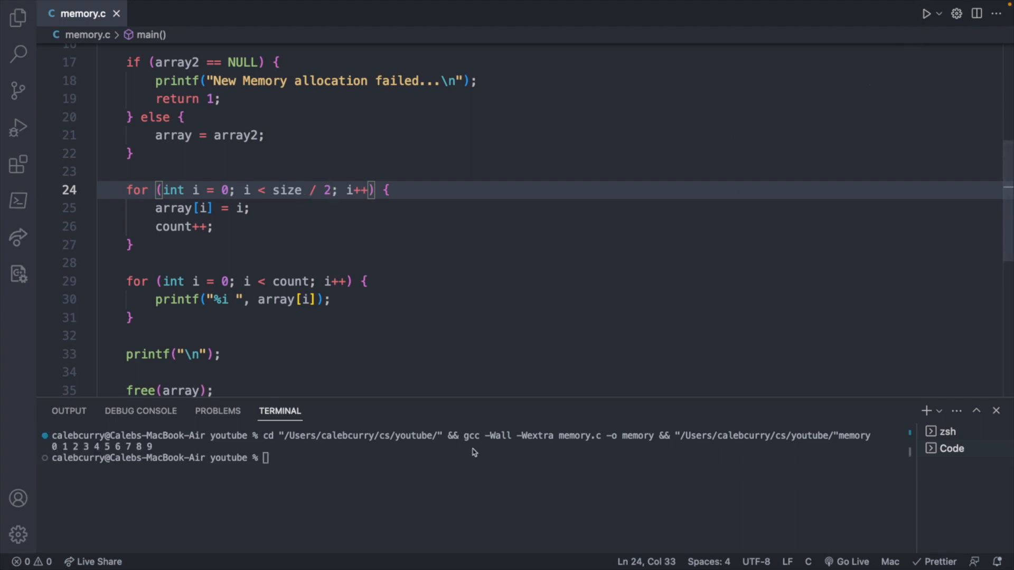
{"action": "mouse_move", "coordinate": [221, 385]}
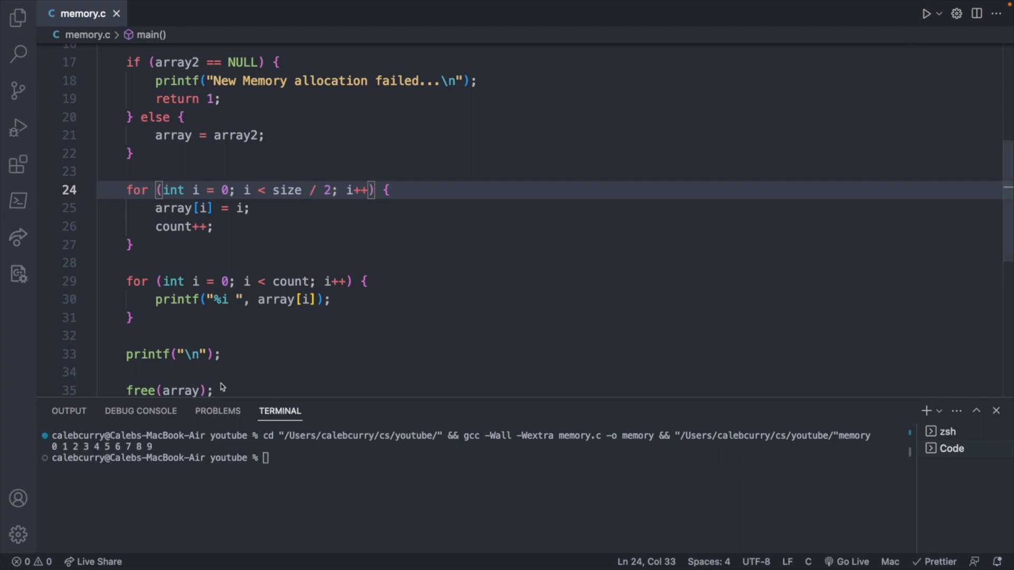
{"action": "type", "text": "printf(\"\");"}
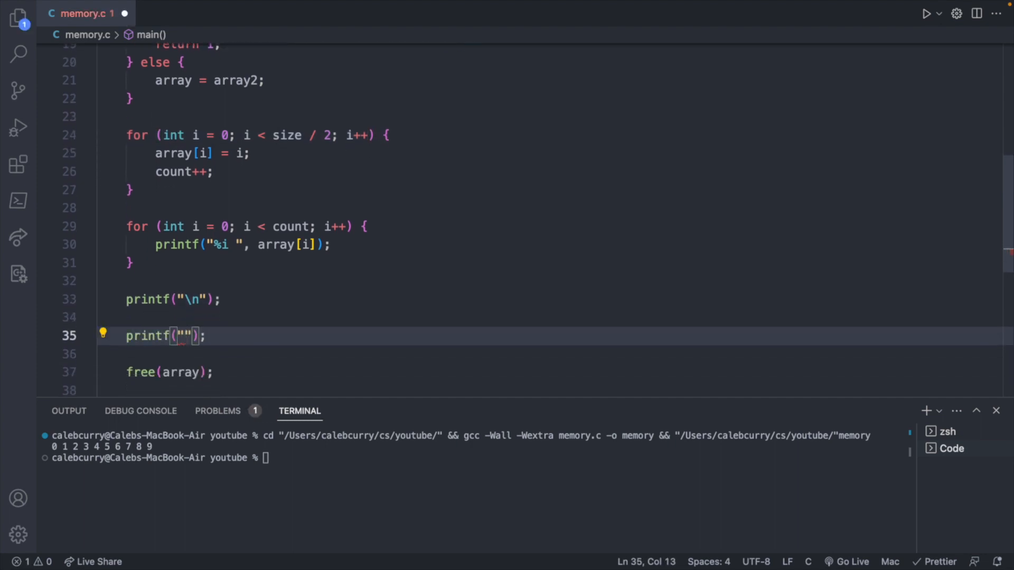
- Write printf("size: %i, count %i\n", size, count) so the run reports size 20, count 10
{"action": "type", "text": "size:"}
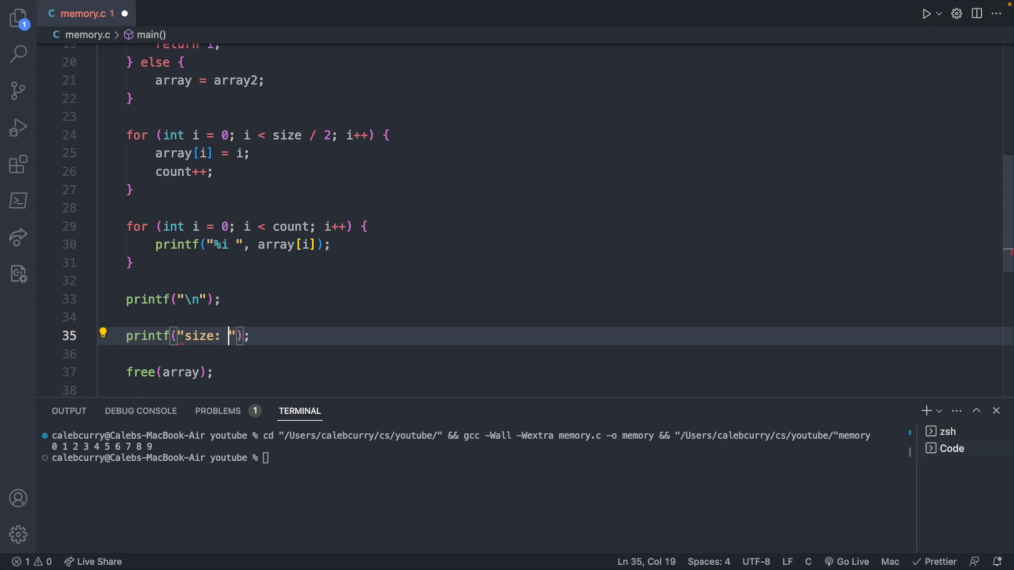
{"action": "type", "text": "%i,"}
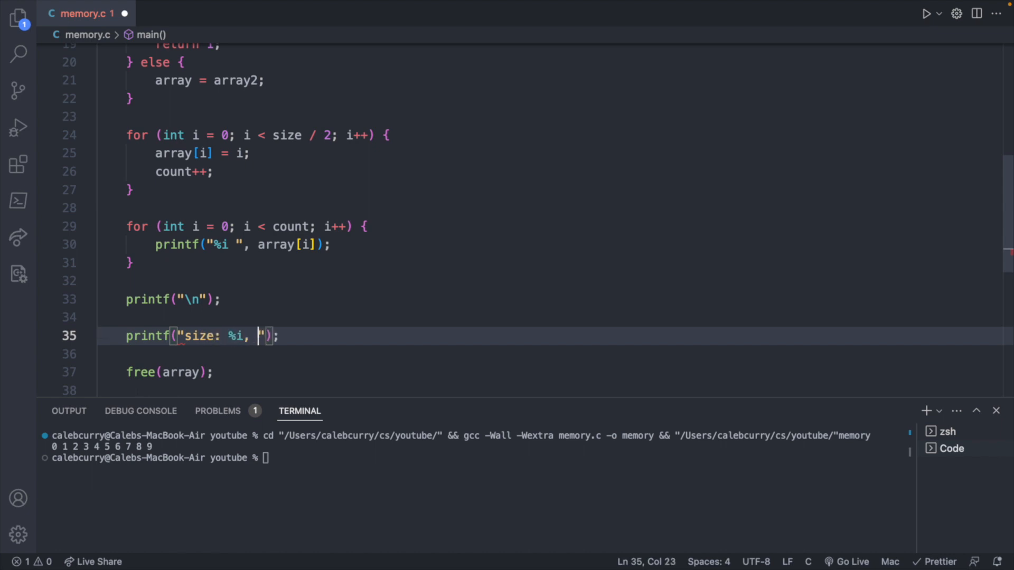
{"action": "type", "text": "count %i"}
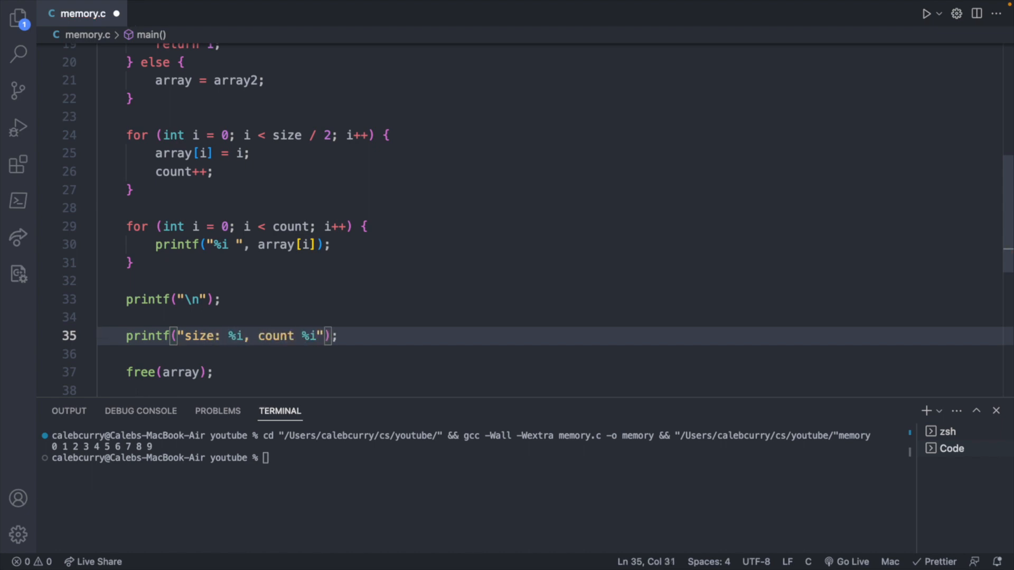
{"action": "type", "text": "\\n\", siz"}
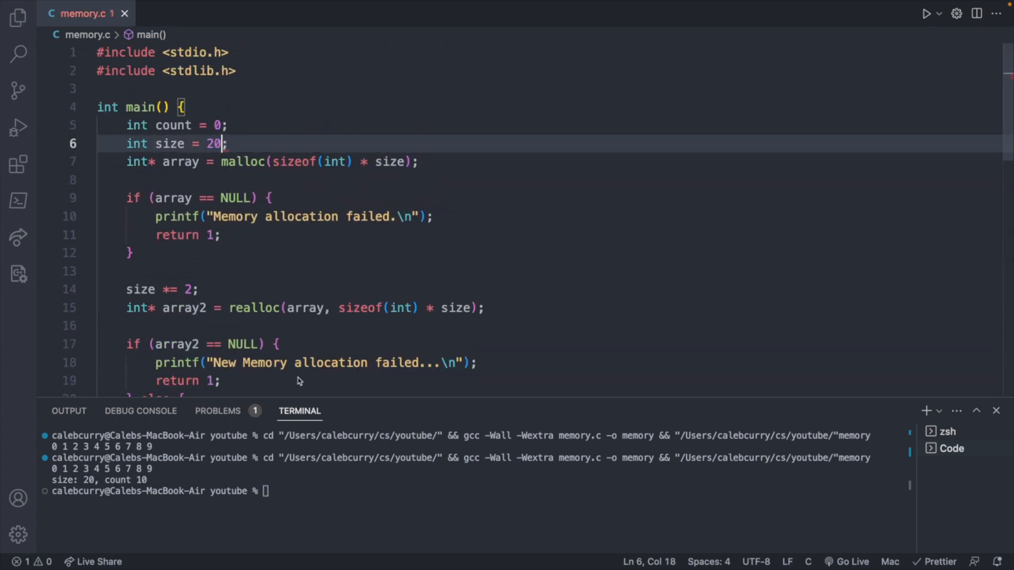
{"action": "scroll", "scroll_direction": "down", "scroll_amount": 3}
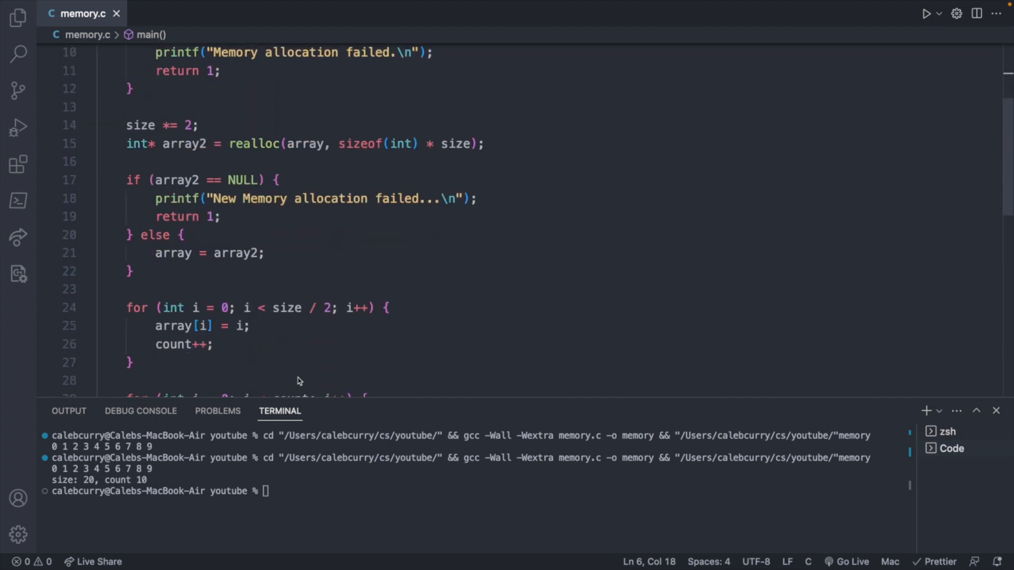